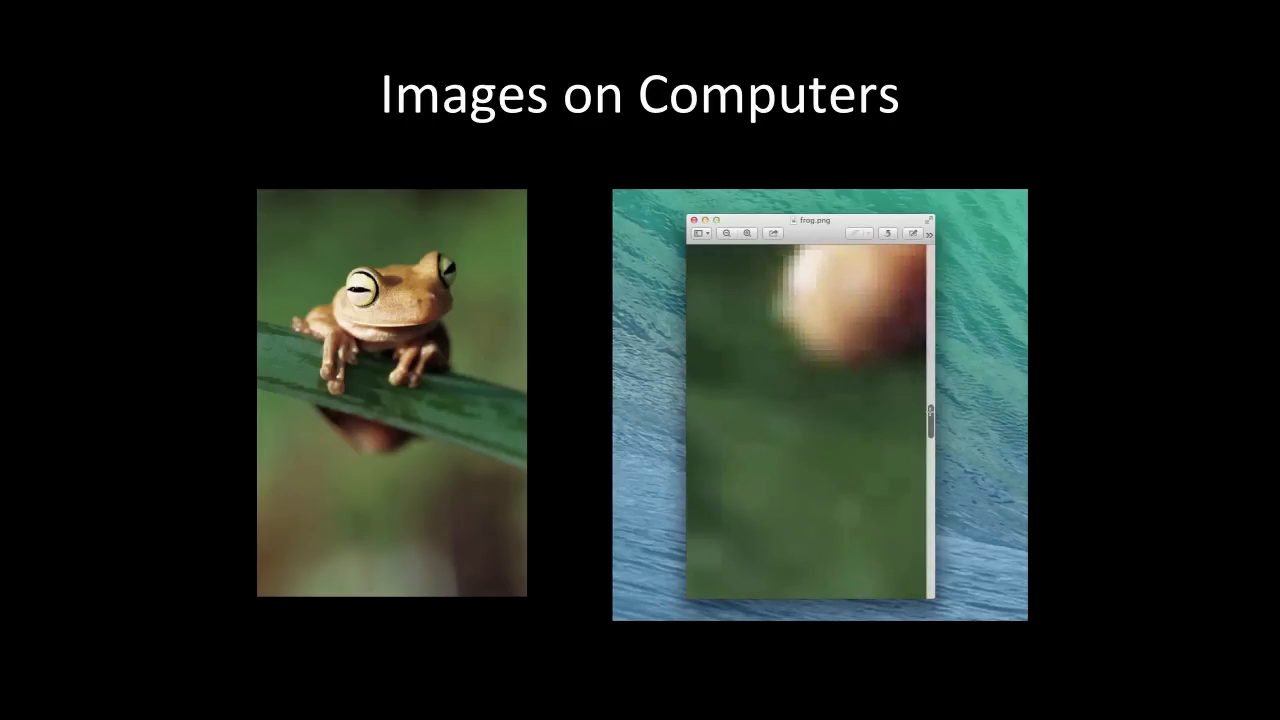
key("right")
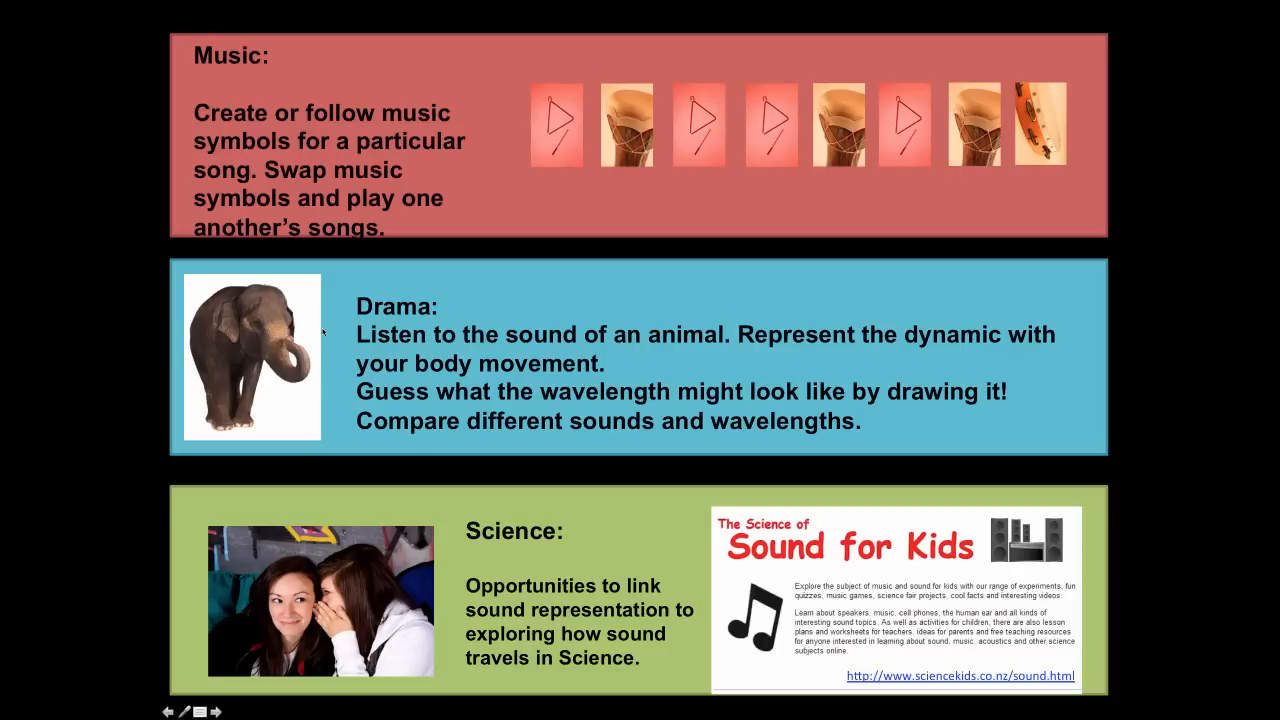
mouse_move(330, 296)
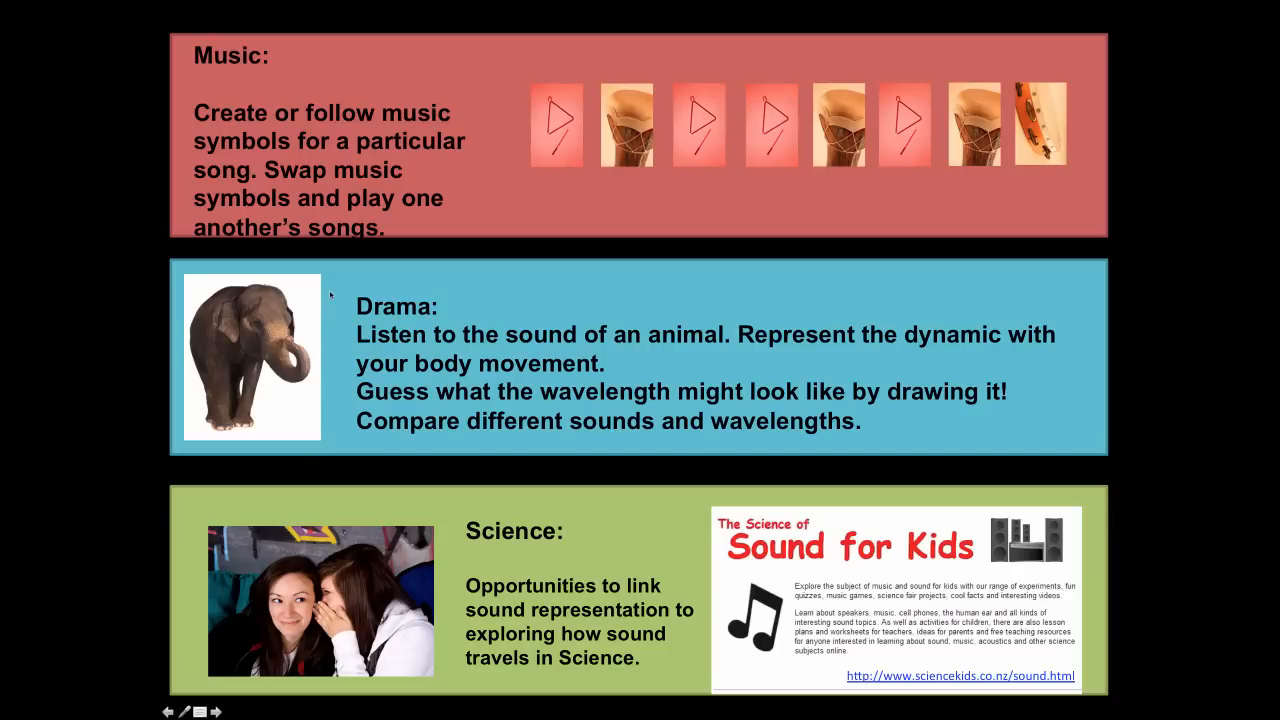